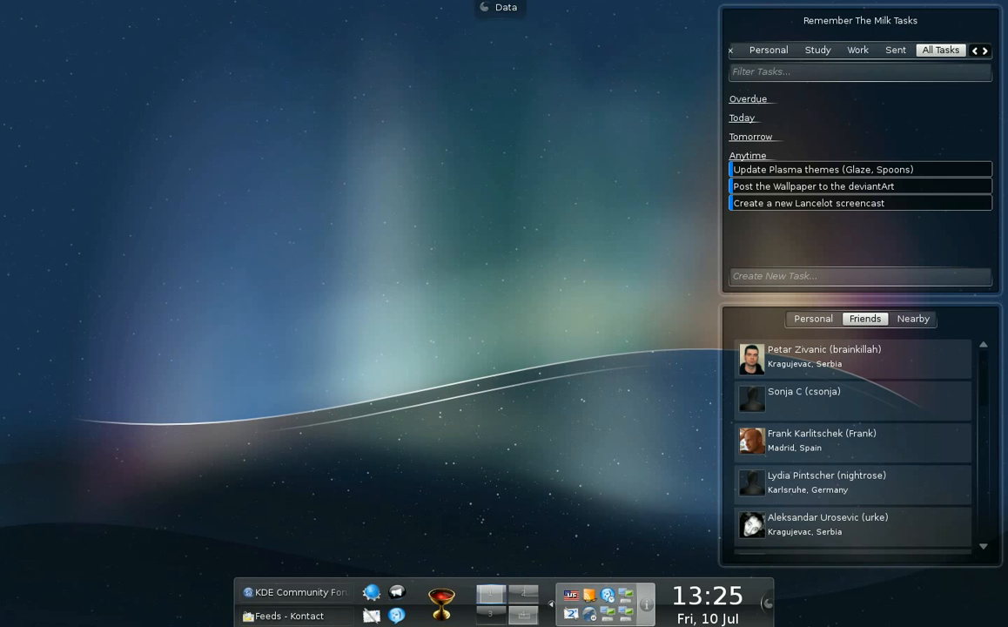
Step: Bring up the Lancelot menu from the panel, landing on Favorites and Applications
click(440, 600)
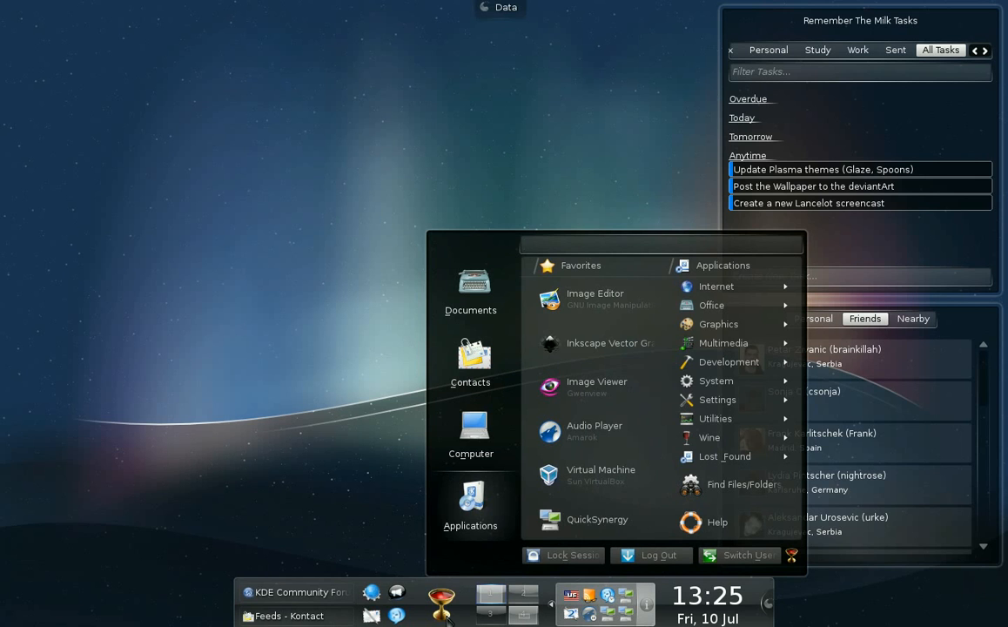
mouse_move(337, 419)
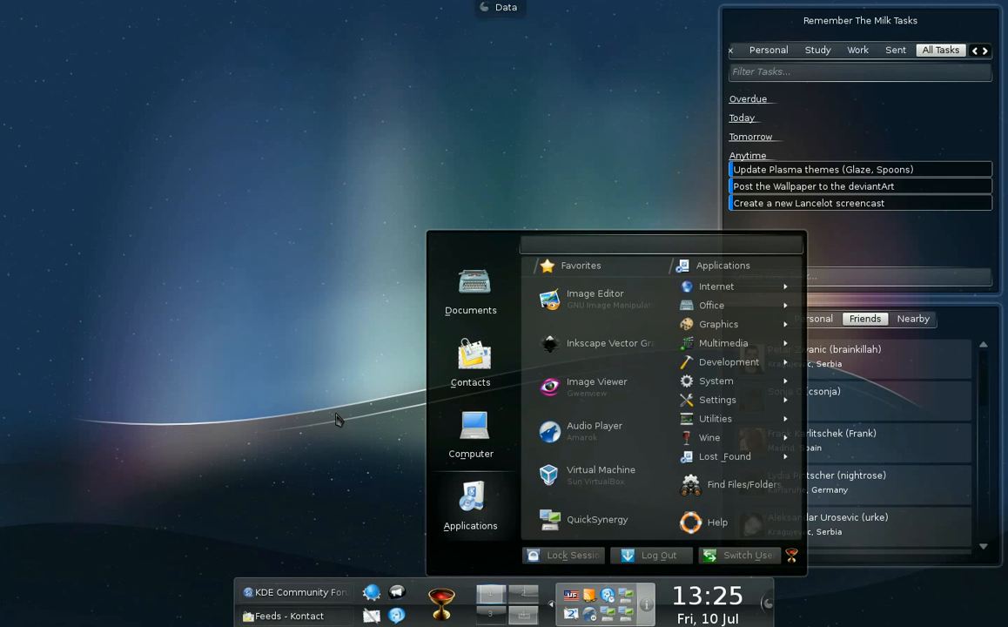
mouse_move(339, 367)
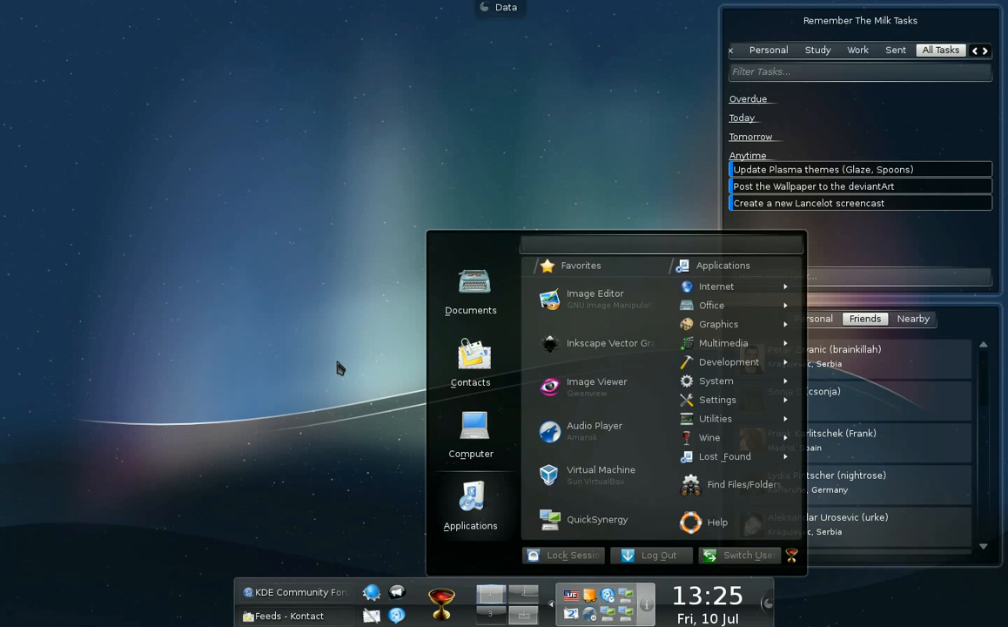
Step: Switch Lancelot to the Documents section listing new, open and recent documents
click(470, 293)
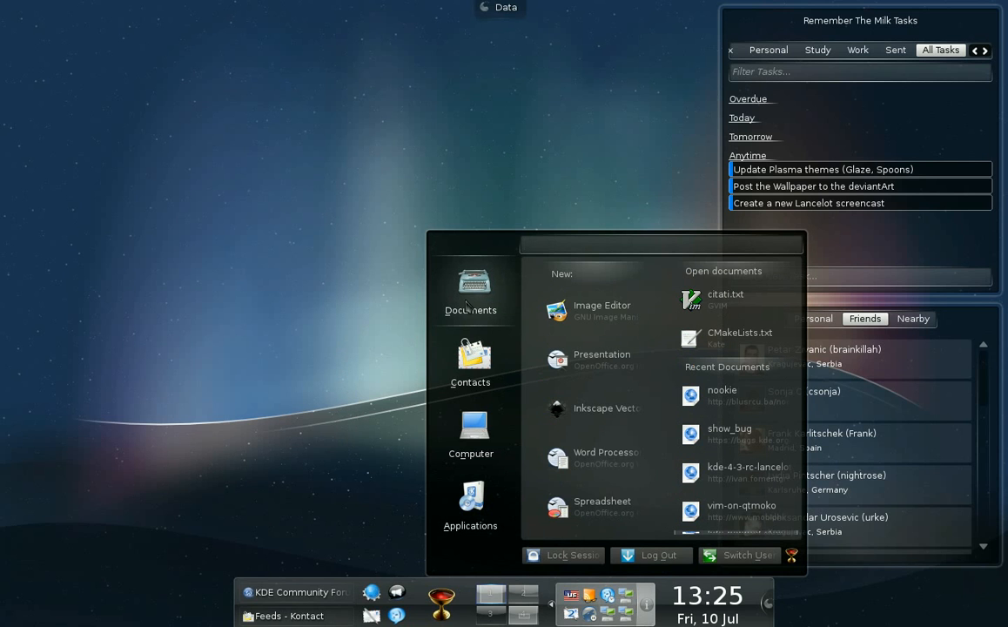
mouse_move(589, 506)
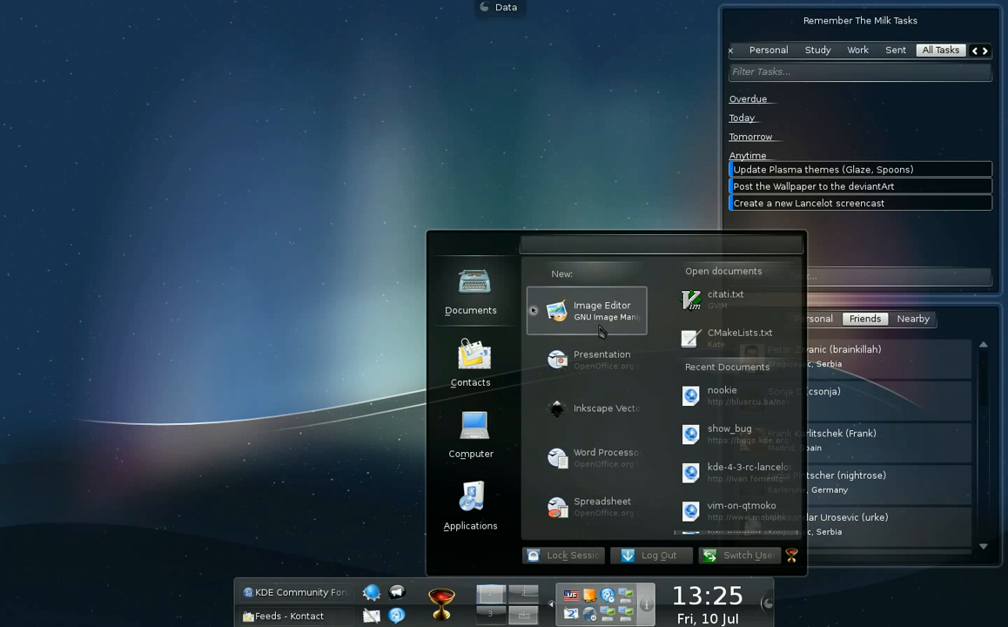
mouse_move(587, 456)
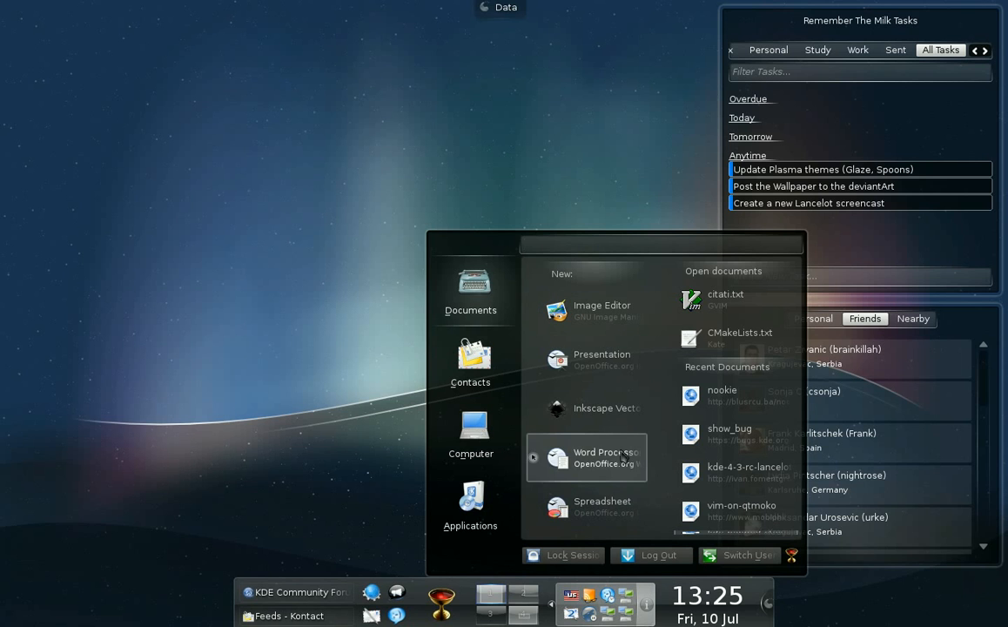
mouse_move(729, 279)
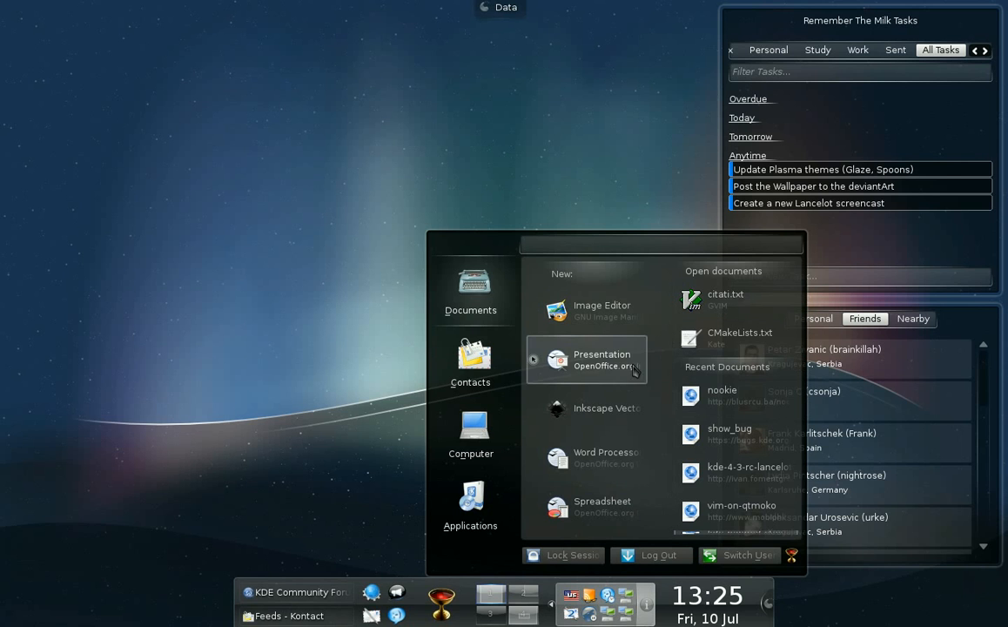
Step: Switch Lancelot to the Contacts section with unread message folders and contacts
click(470, 360)
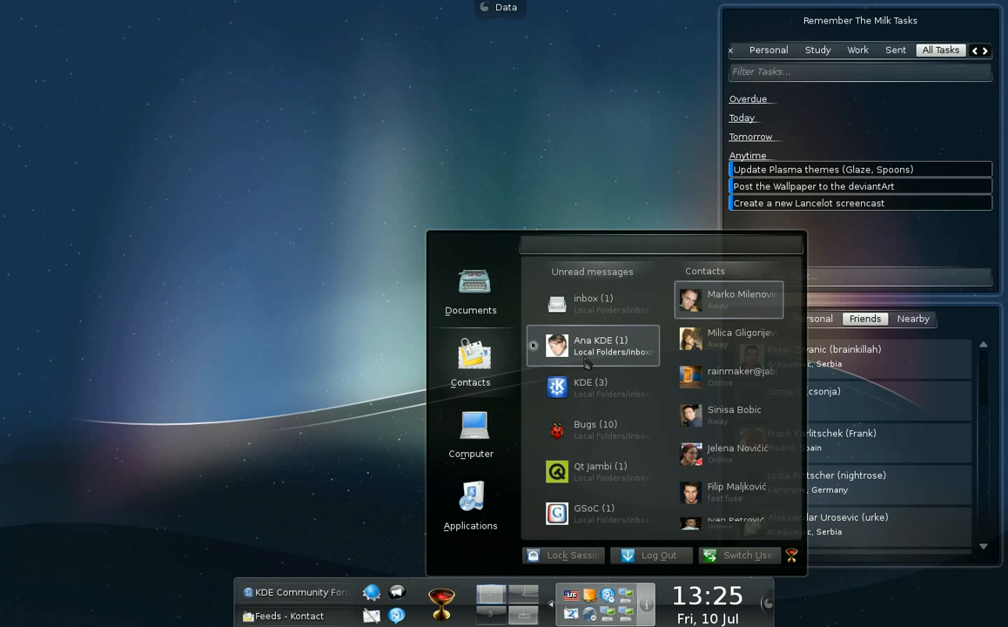
mouse_move(590, 363)
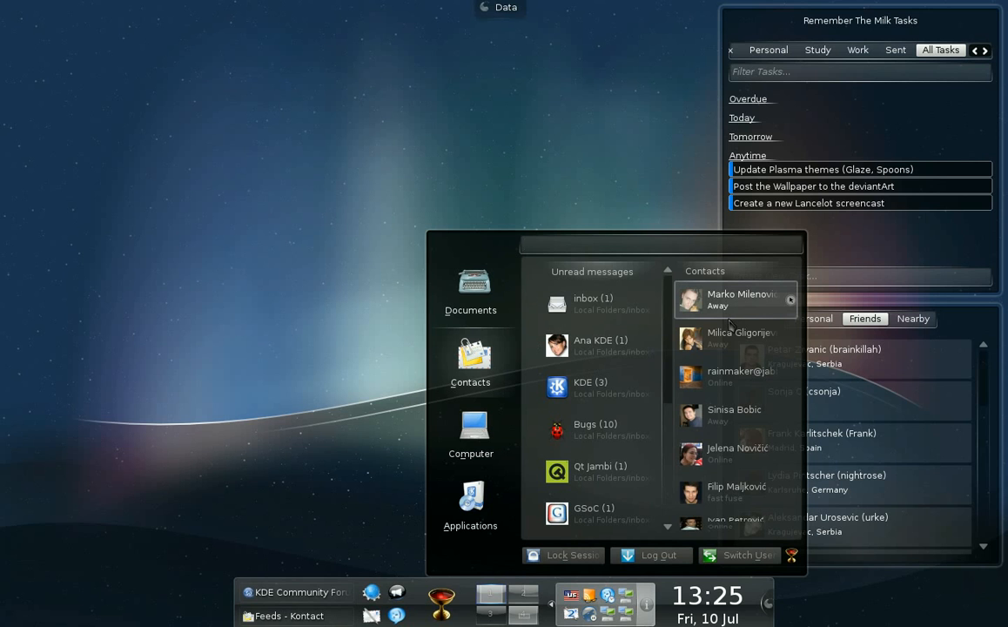
mouse_move(735, 338)
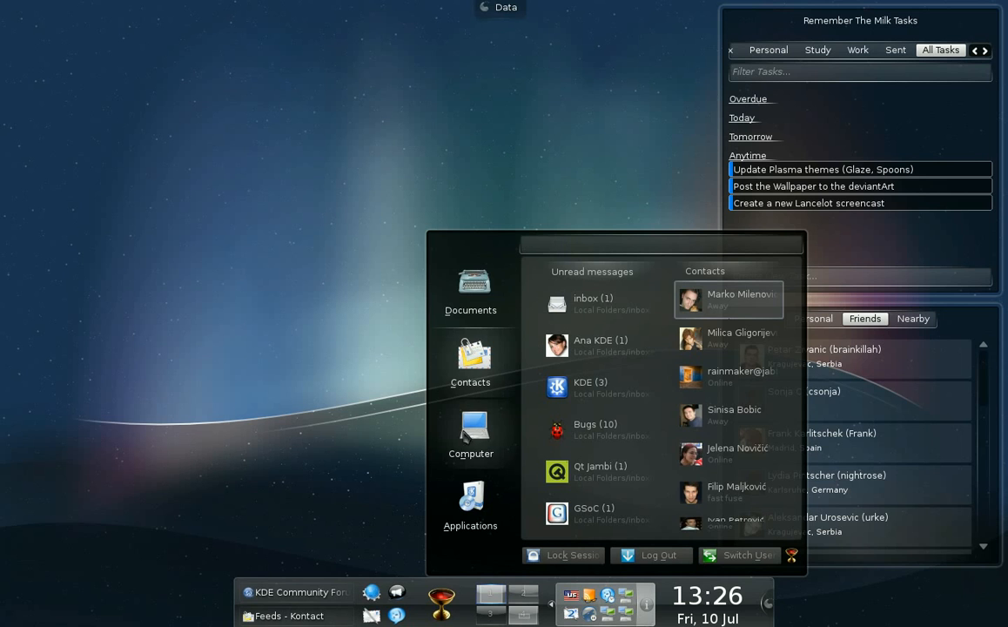
Step: Switch Lancelot to the Computer section with places, system tools and drives
click(469, 431)
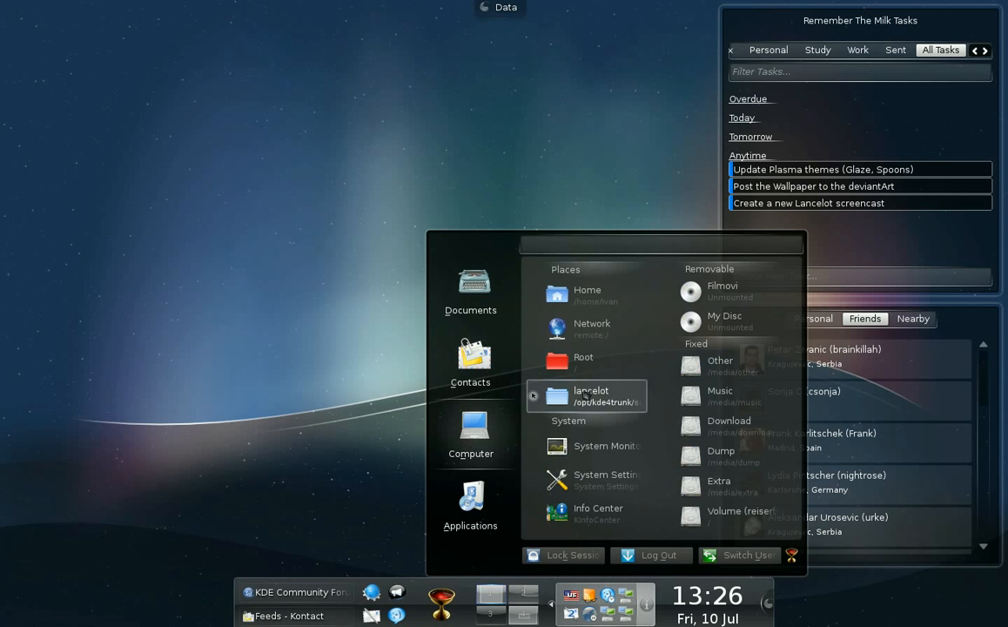
mouse_move(587, 361)
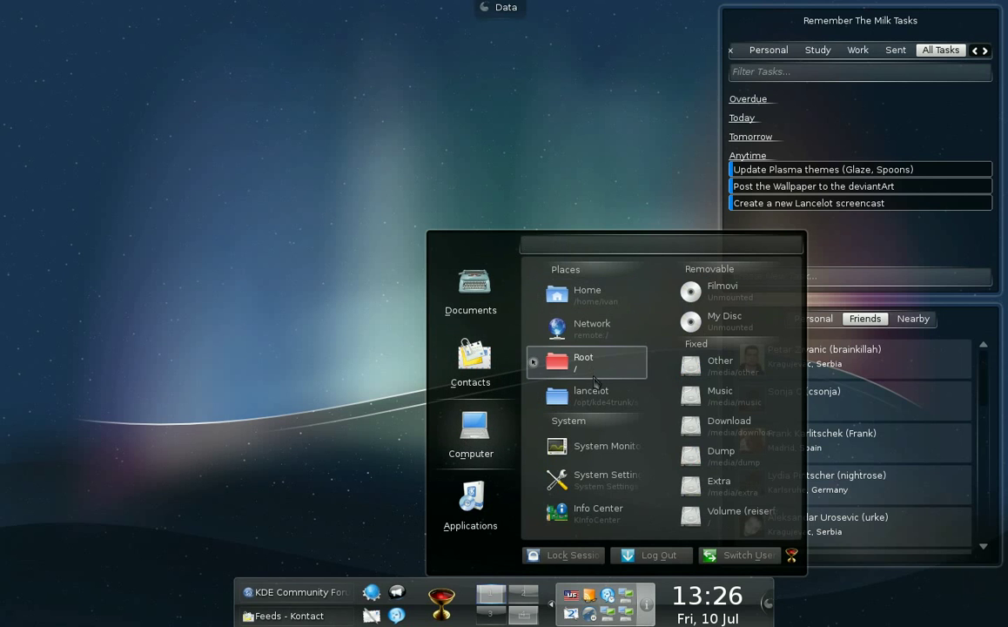
mouse_move(735, 320)
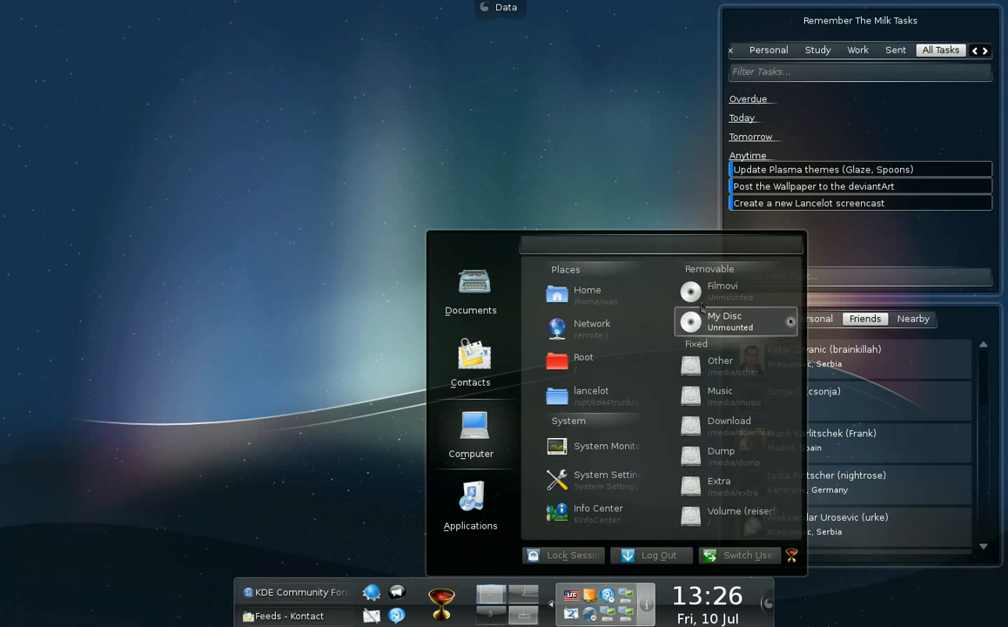
mouse_move(731, 366)
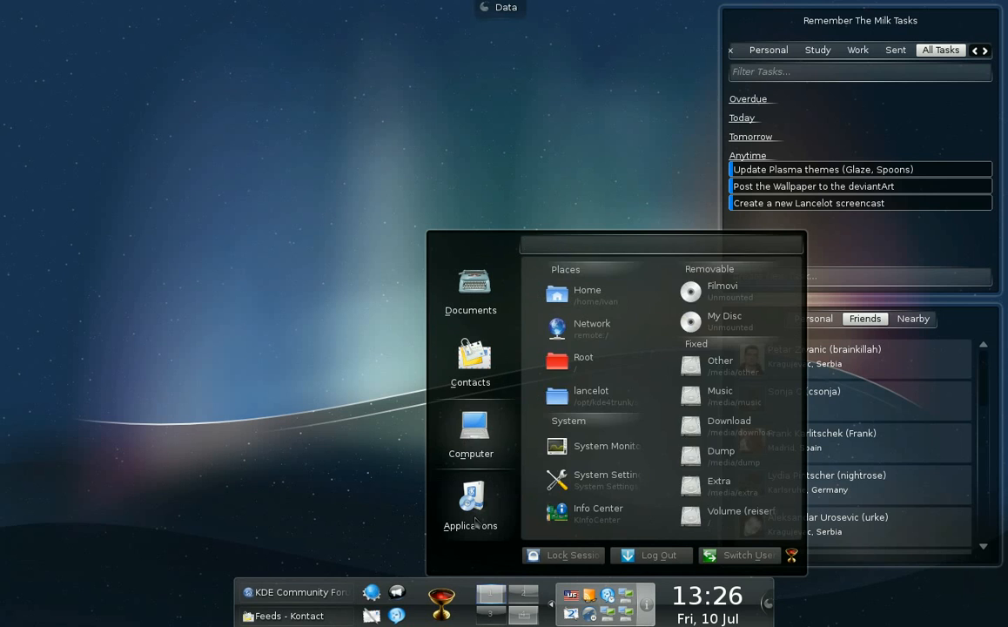
Step: Return Lancelot to the Applications section with Favorites and categories
click(470, 504)
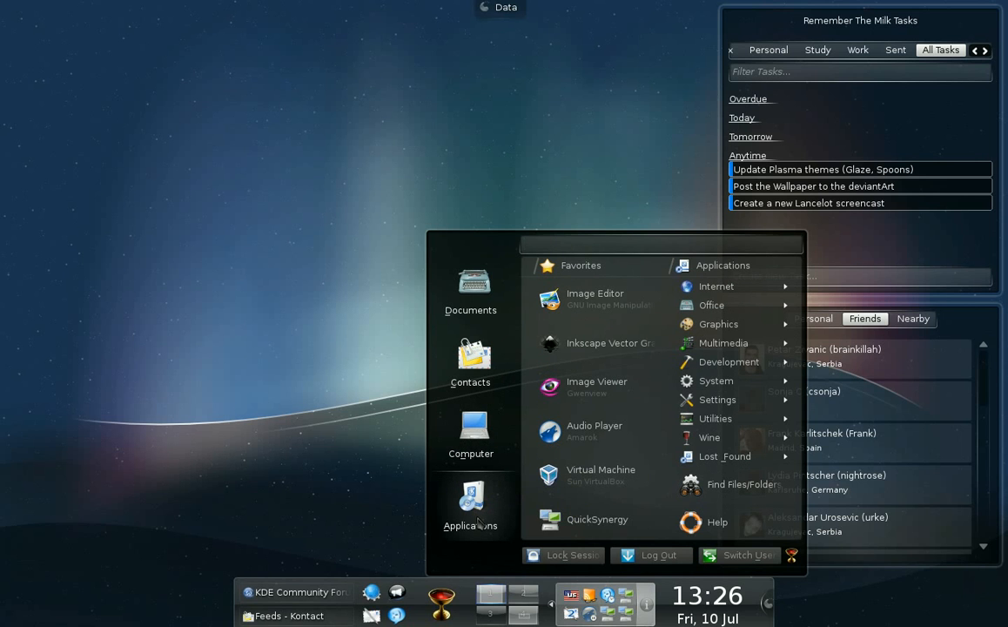
mouse_move(594, 299)
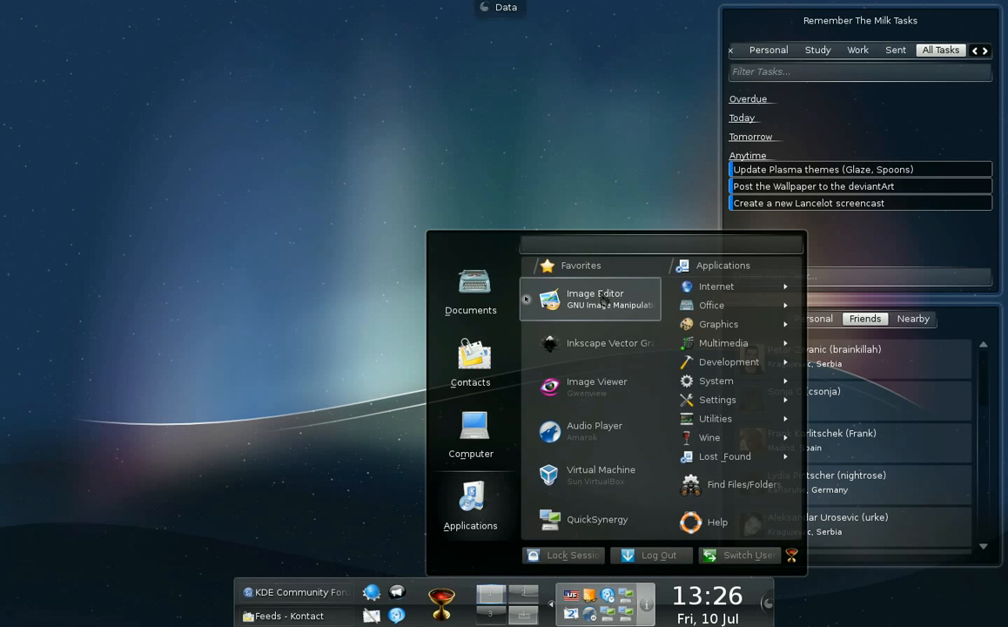
mouse_move(590, 386)
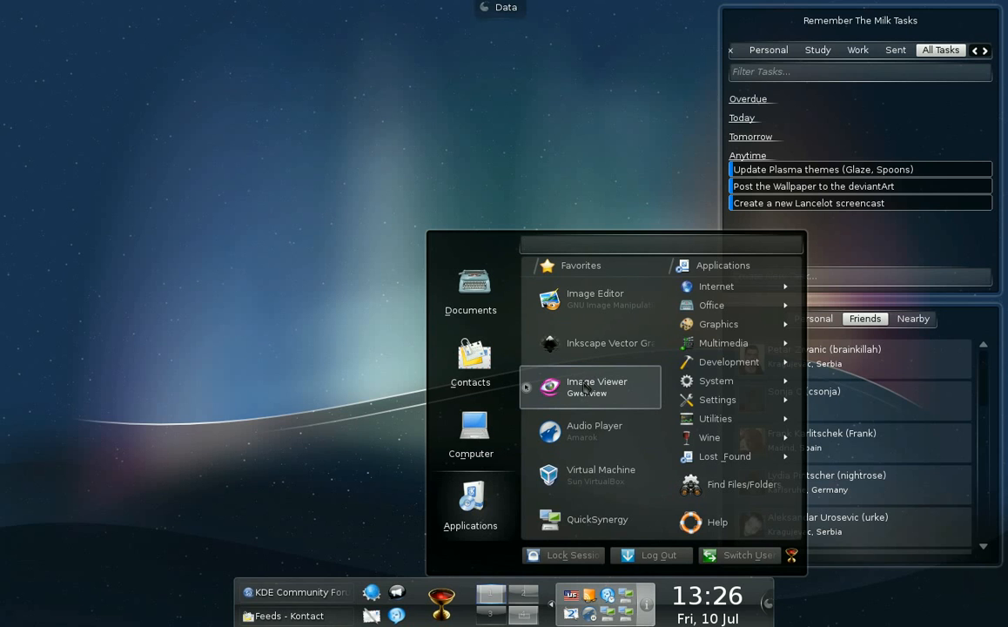
mouse_move(729, 360)
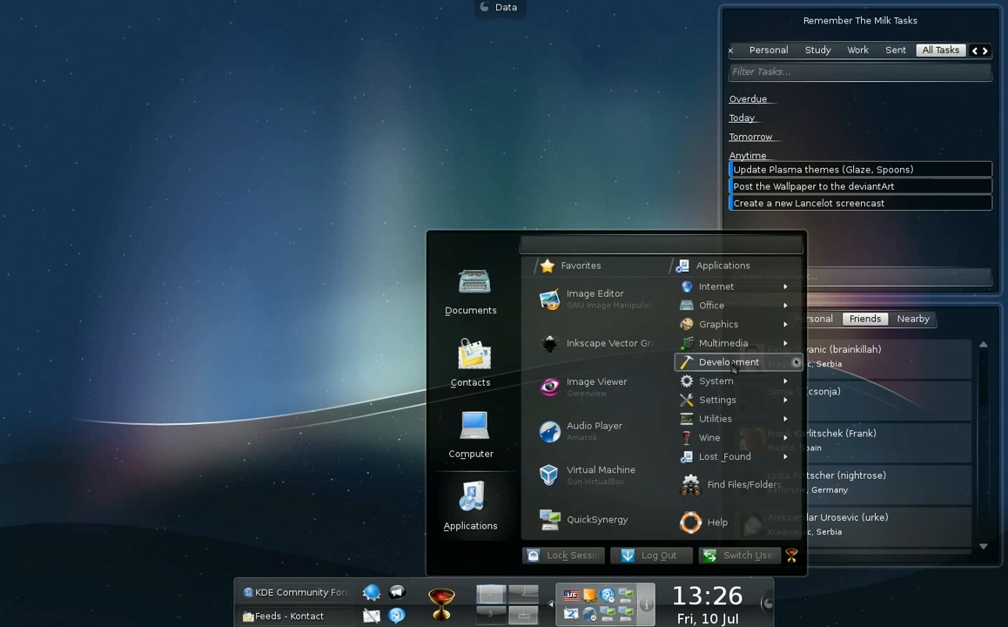
mouse_move(717, 324)
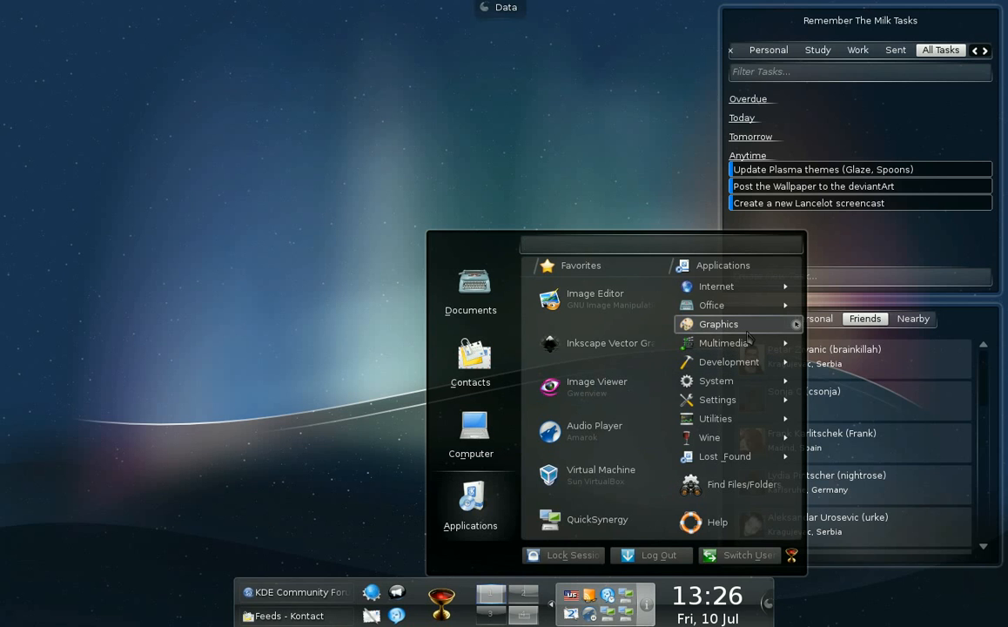
mouse_move(728, 360)
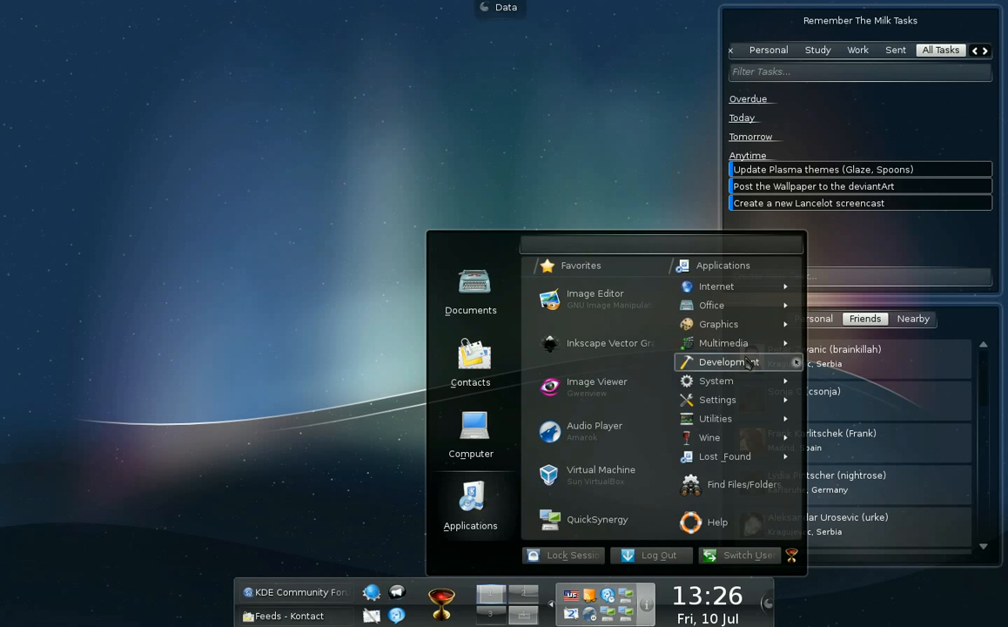
click(727, 361)
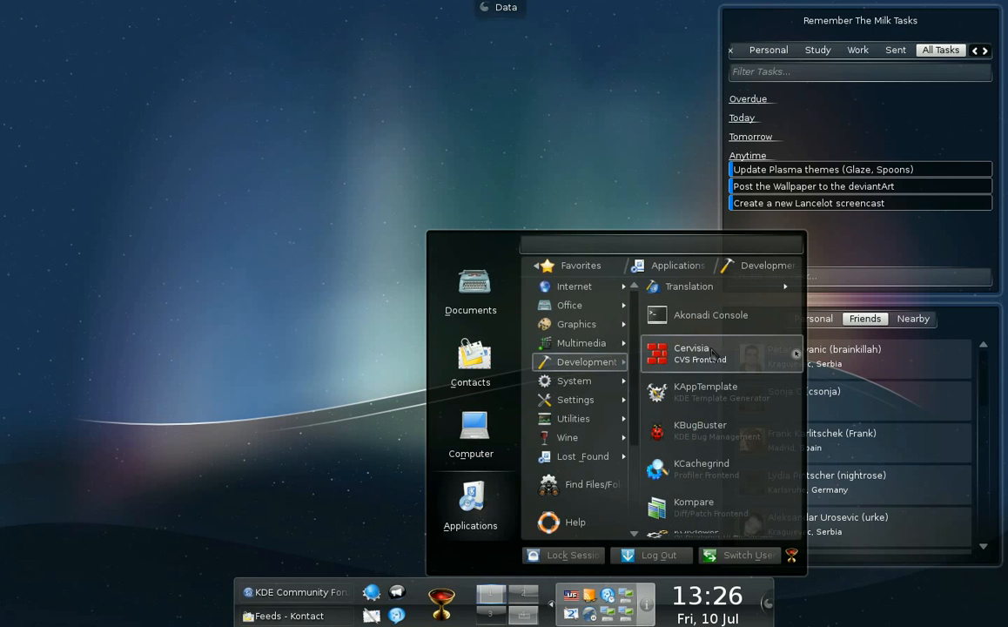
mouse_move(699, 373)
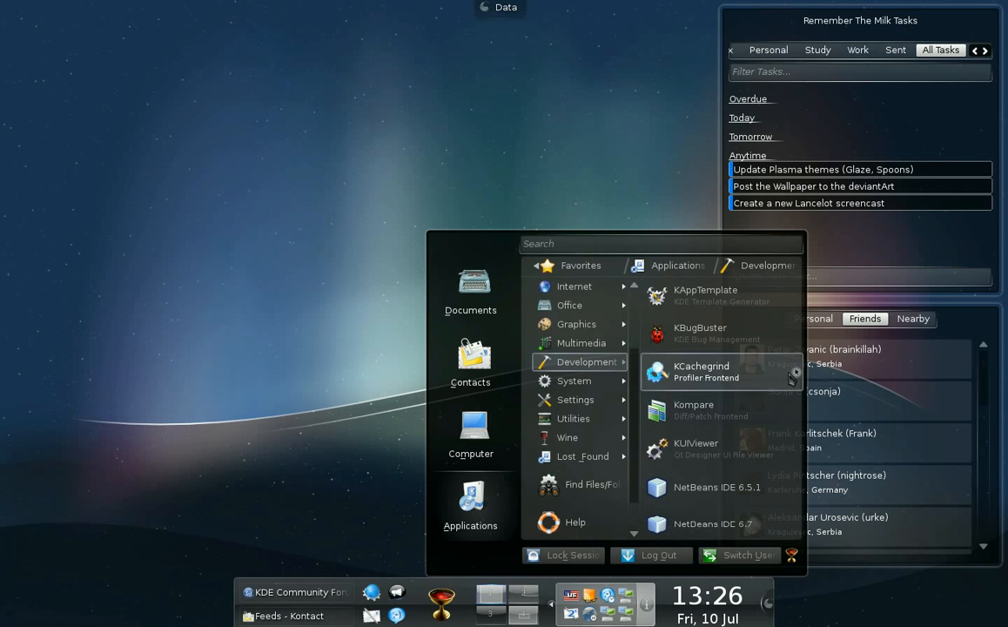
click(700, 372)
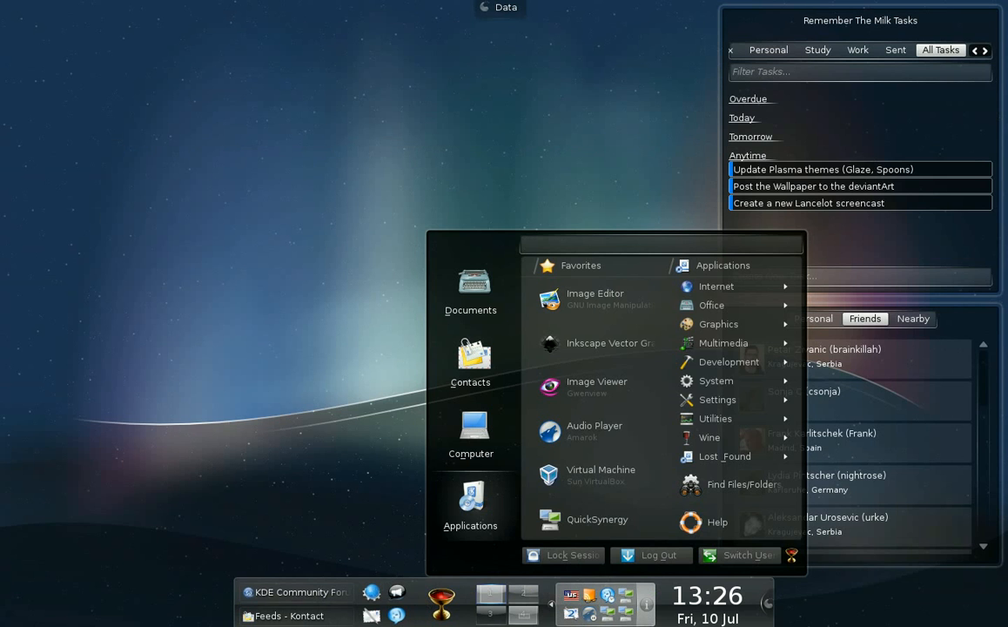
mouse_move(710, 304)
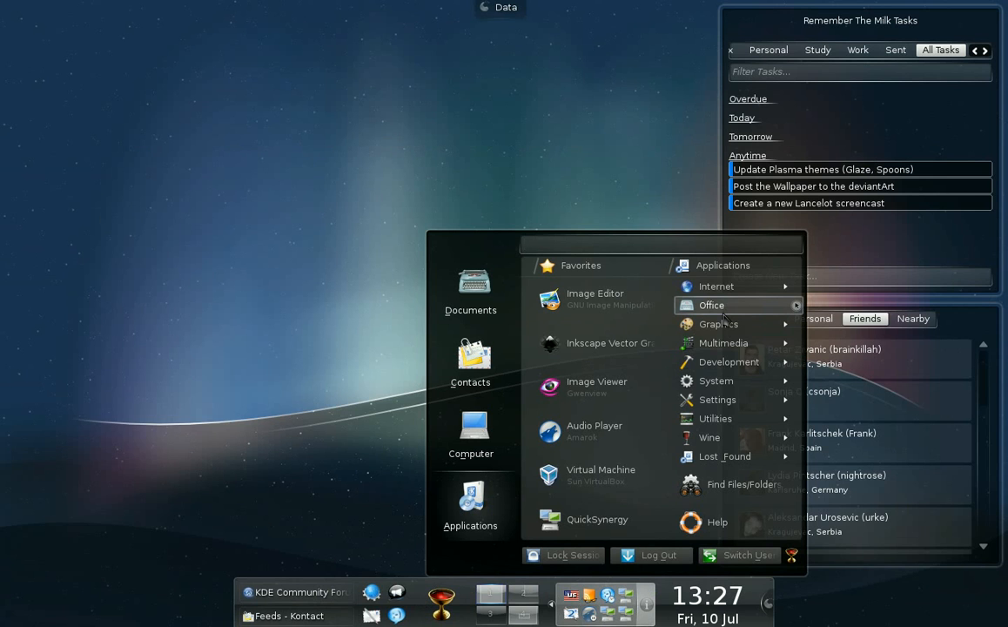
Step: Reopen the Lancelot menu and launch QuickSynergy from Favorites
click(661, 244)
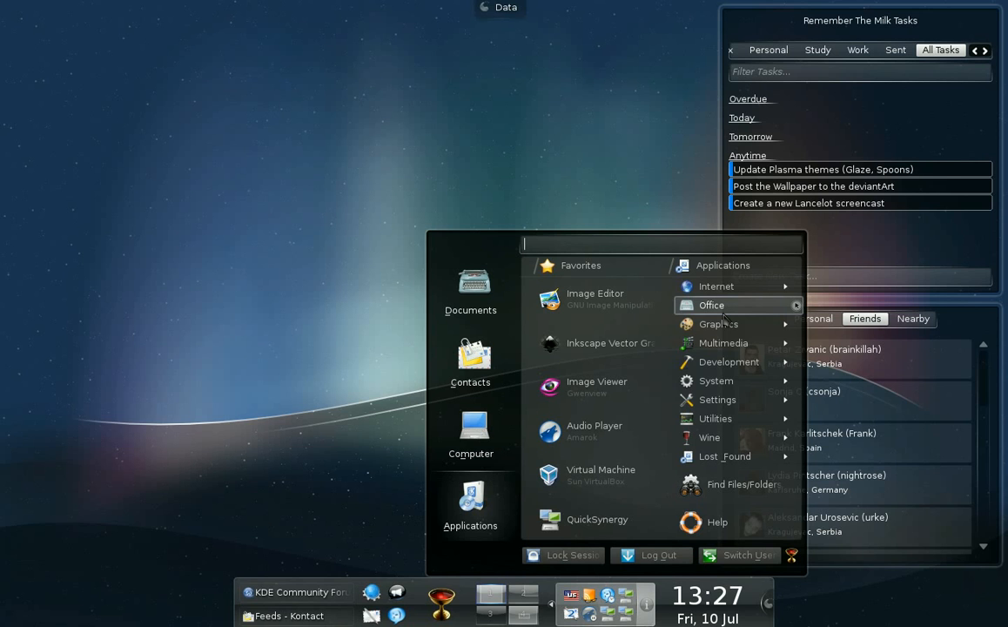
mouse_move(590, 341)
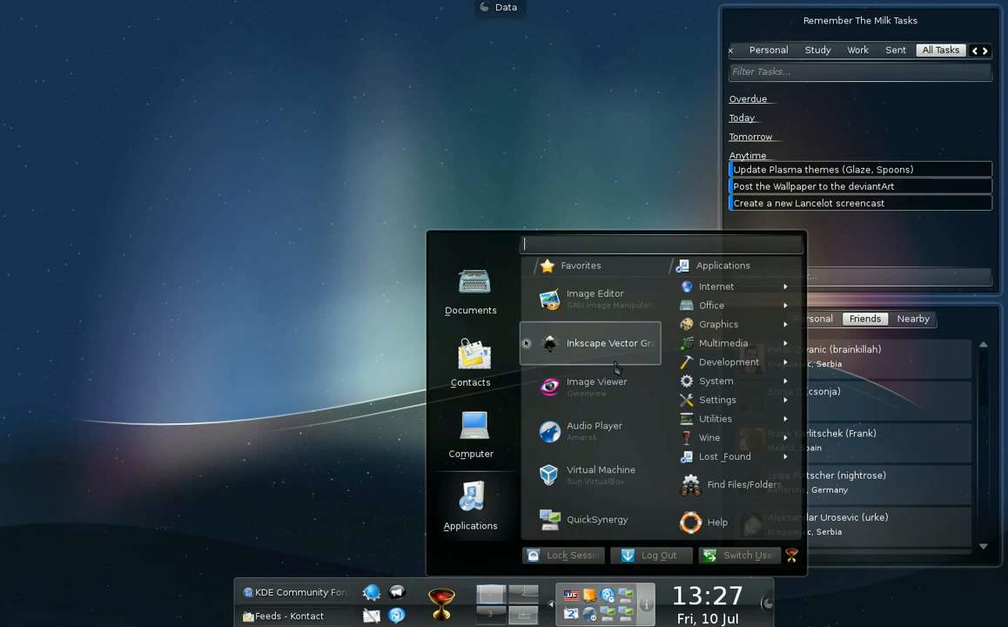
mouse_move(588, 518)
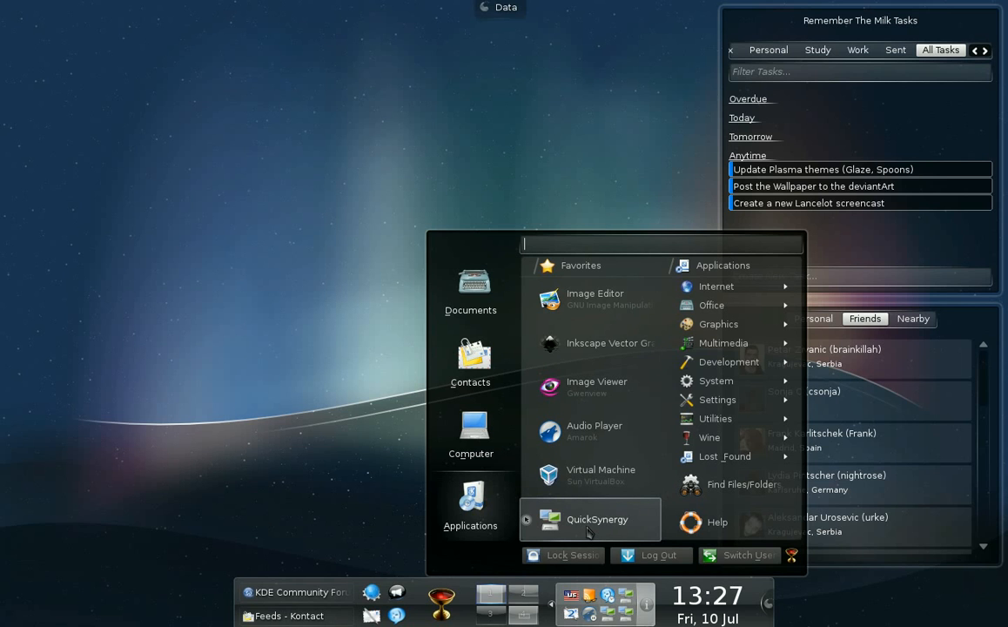
mouse_move(583, 526)
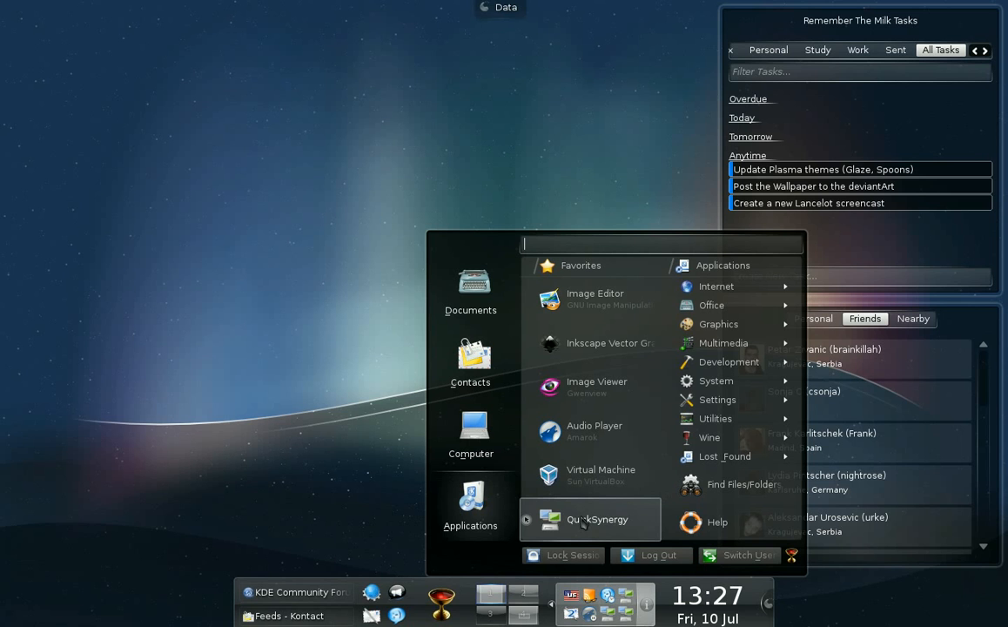
mouse_move(557, 529)
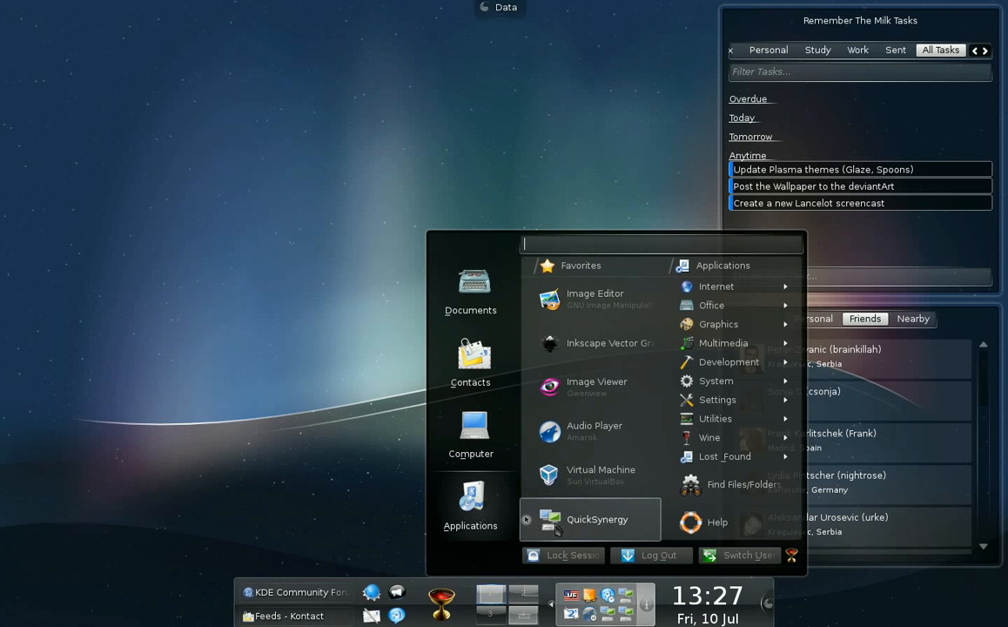
click(597, 518)
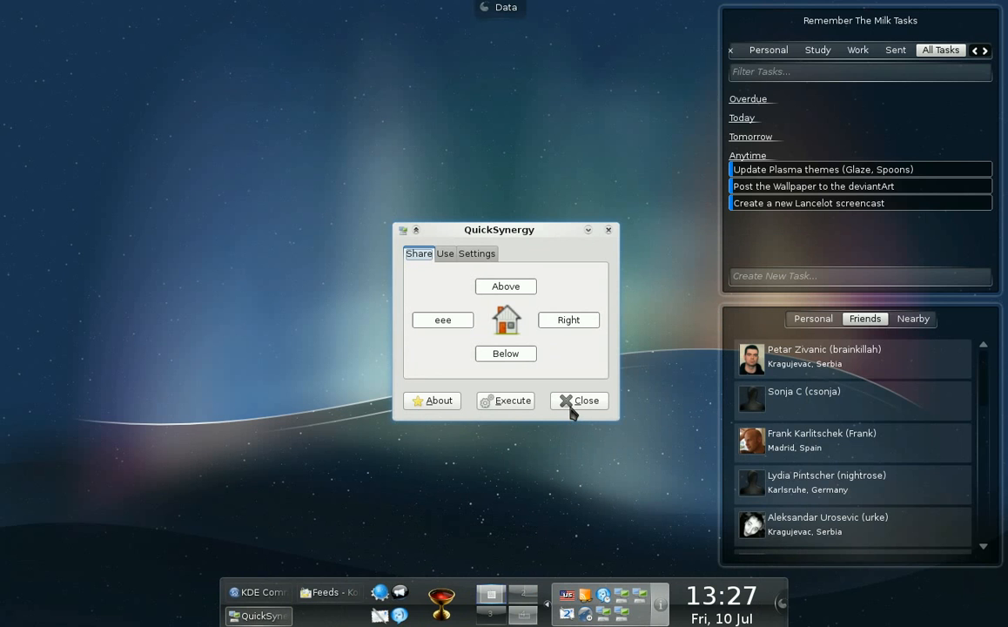
Step: Close the QuickSynergy sharing window, leaving the desktop with Lancelot open
click(578, 401)
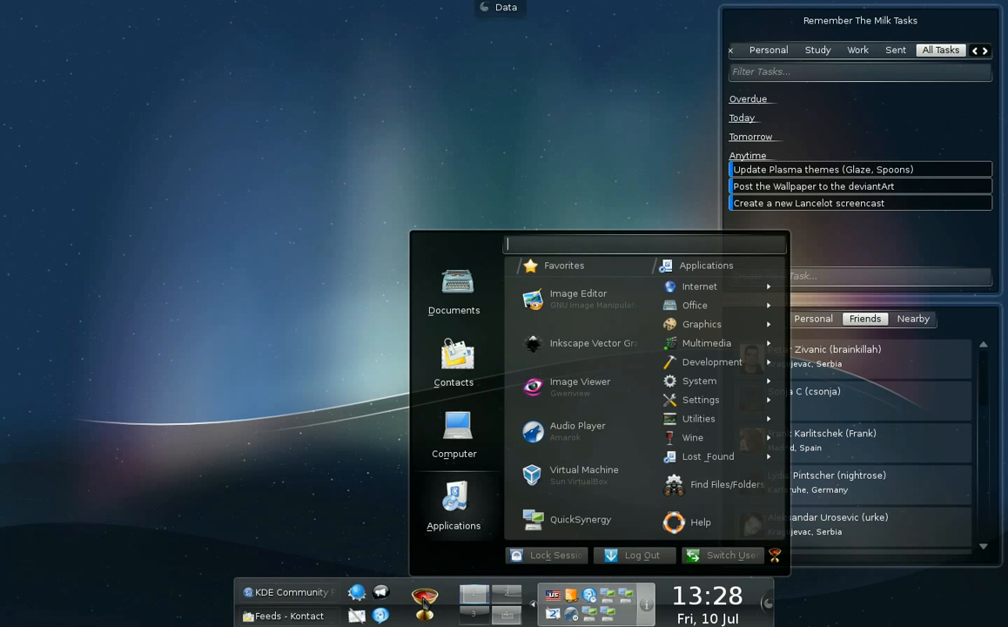
mouse_move(341, 236)
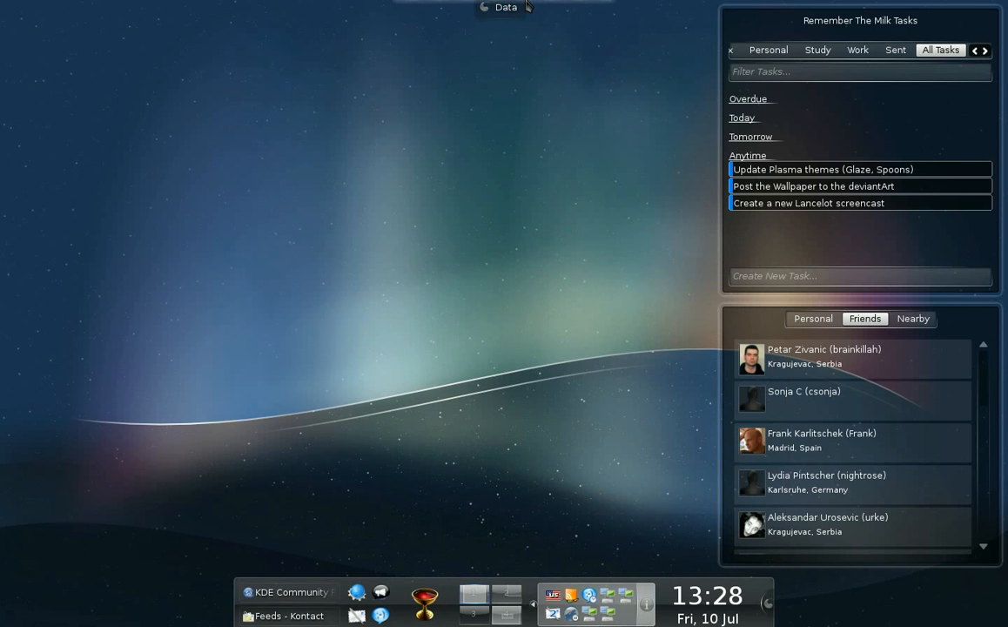
mouse_move(540, 7)
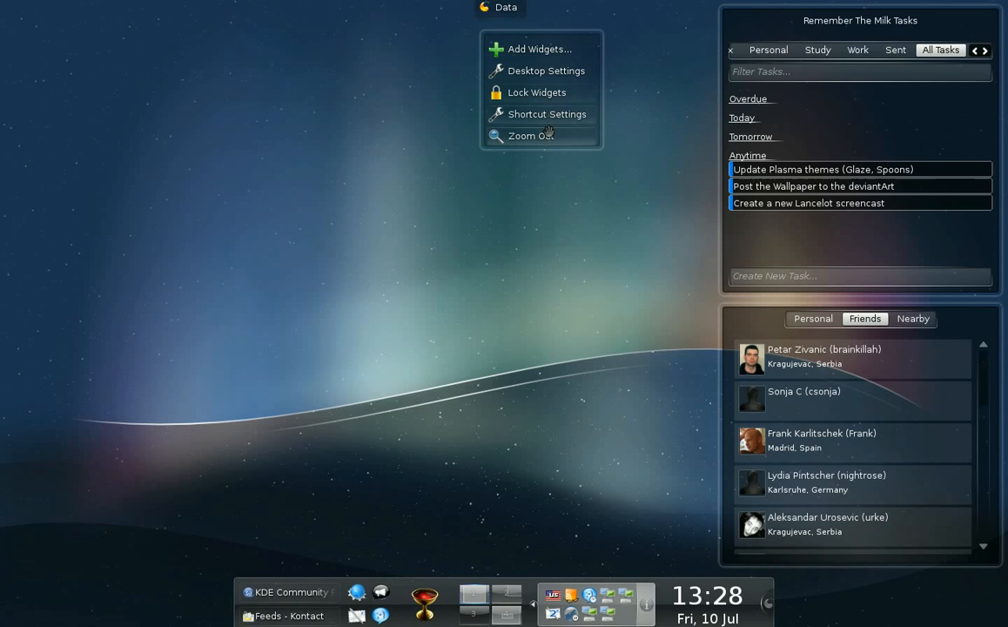
Step: Zoom the Plasma desktop out to the overview of all activities
click(529, 136)
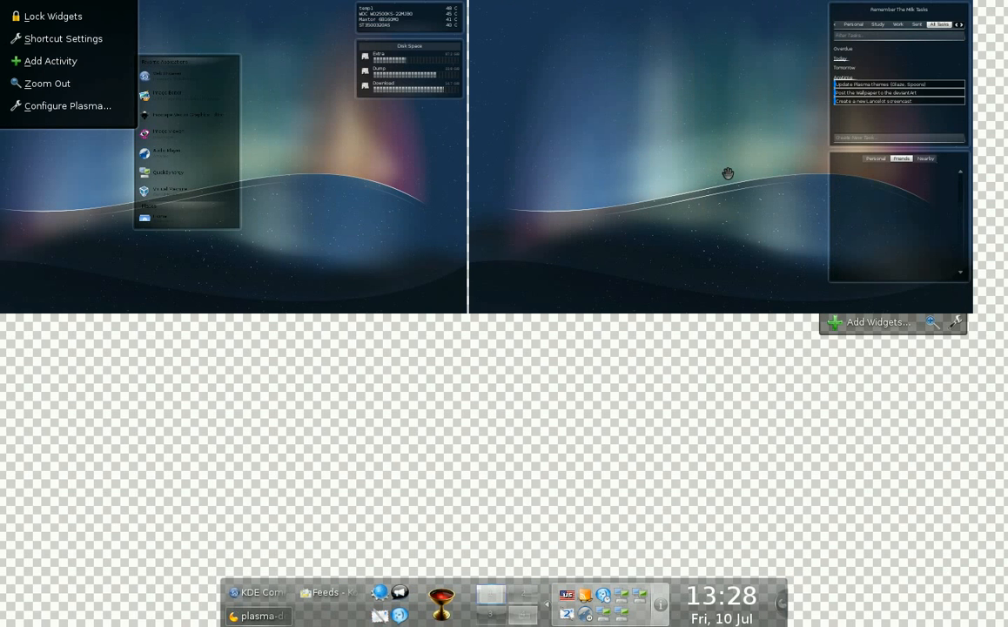
mouse_move(289, 203)
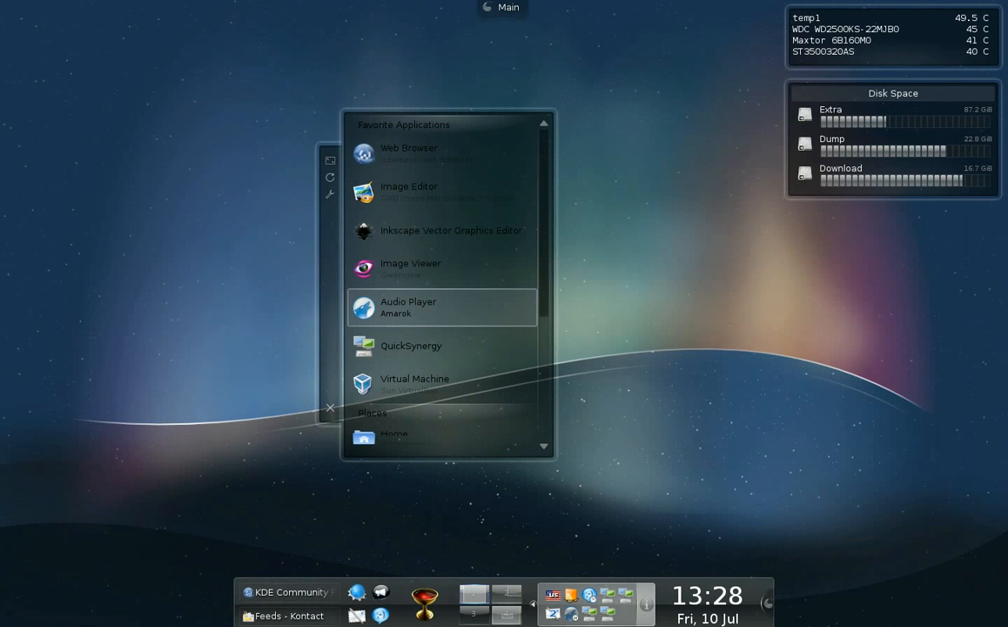
mouse_move(205, 164)
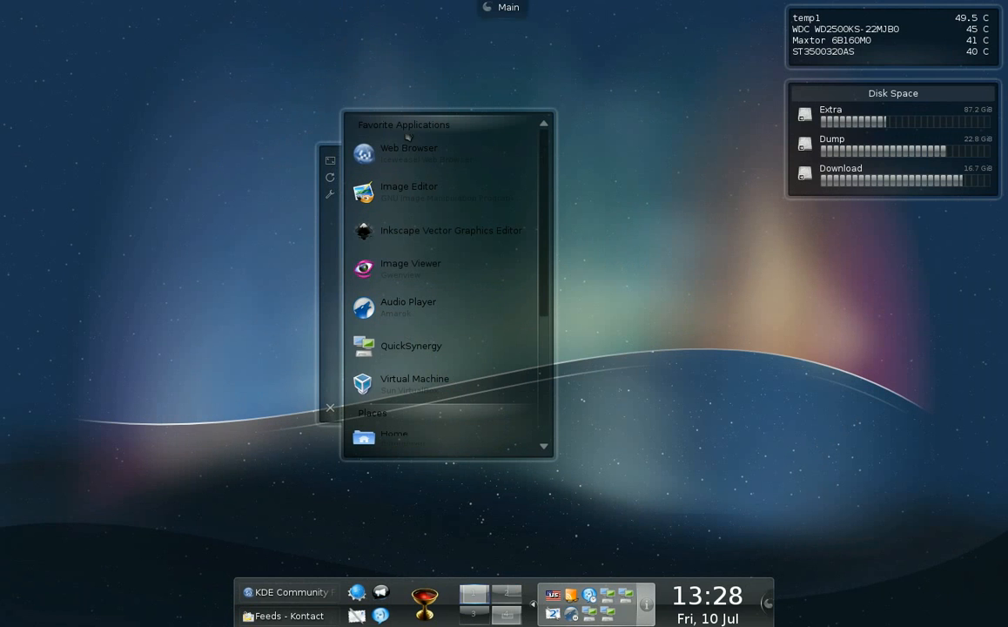
mouse_move(404, 135)
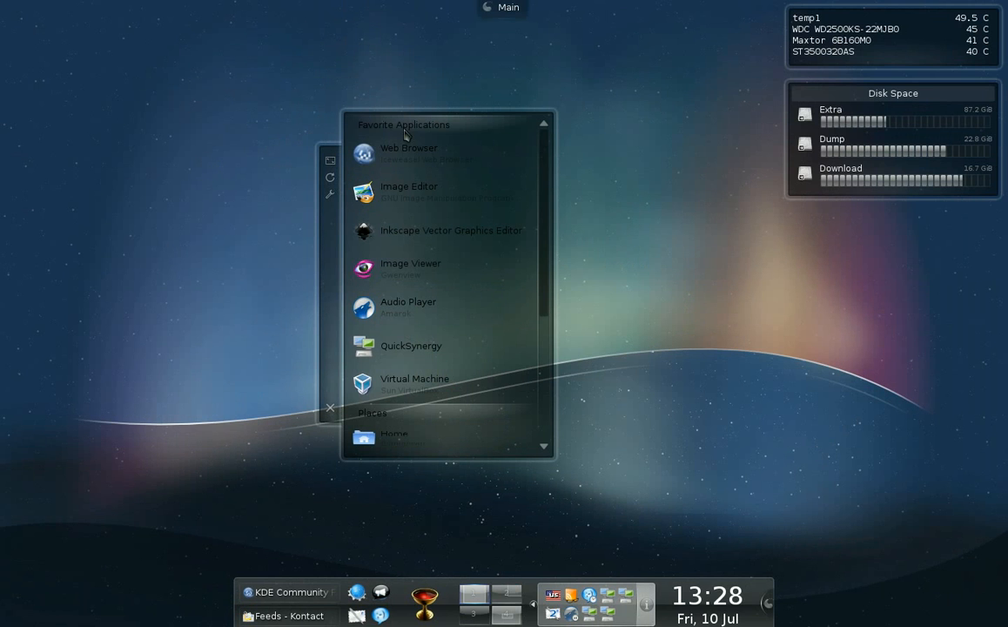
scroll(down, 3)
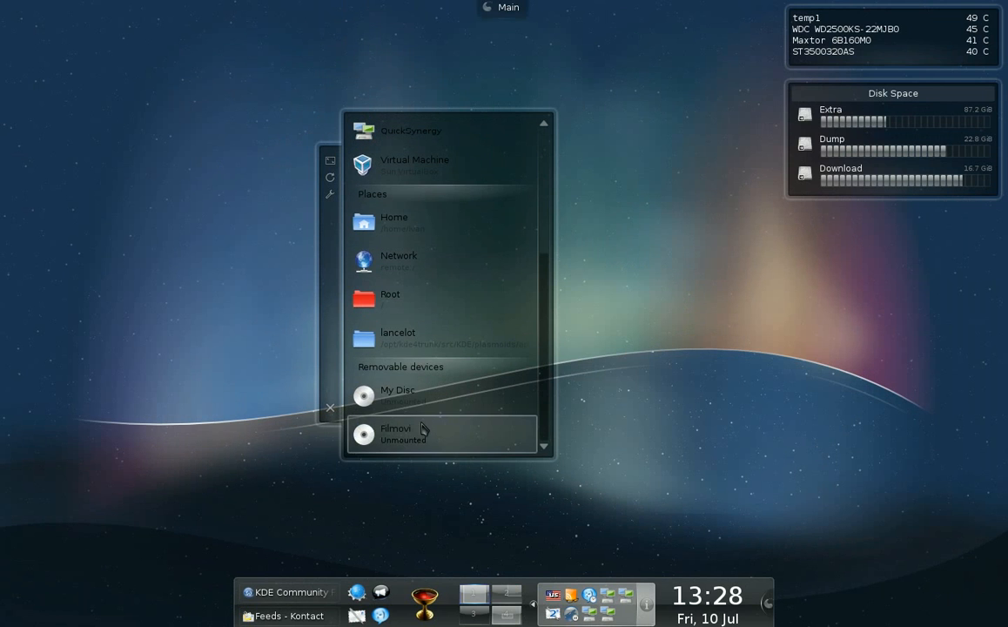
scroll(up, 3)
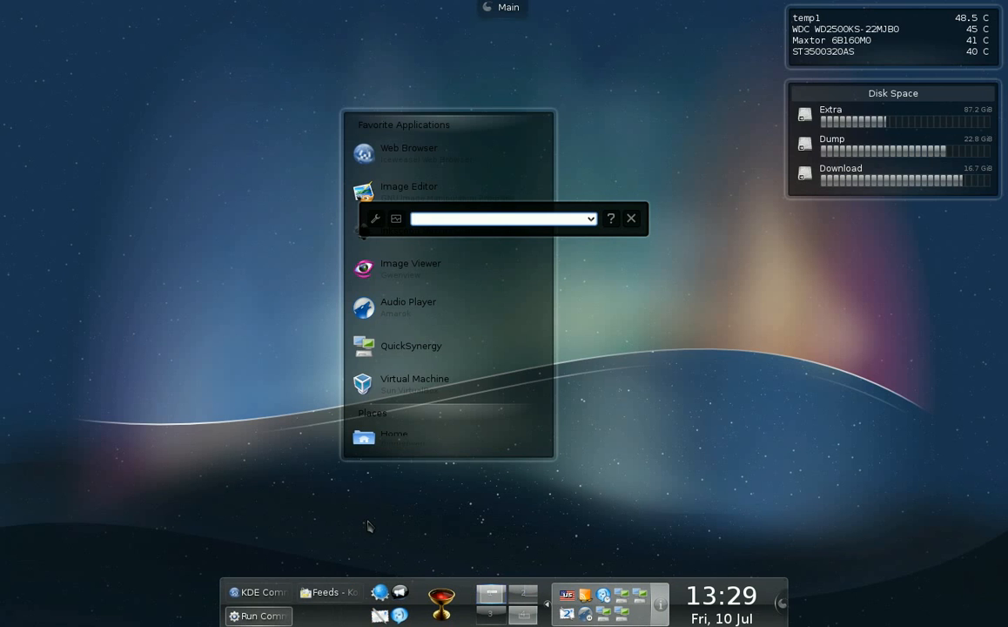
Step: Search KRunner for 'konq', then evaluate '=12+32' as a quick calculation
text(konq)
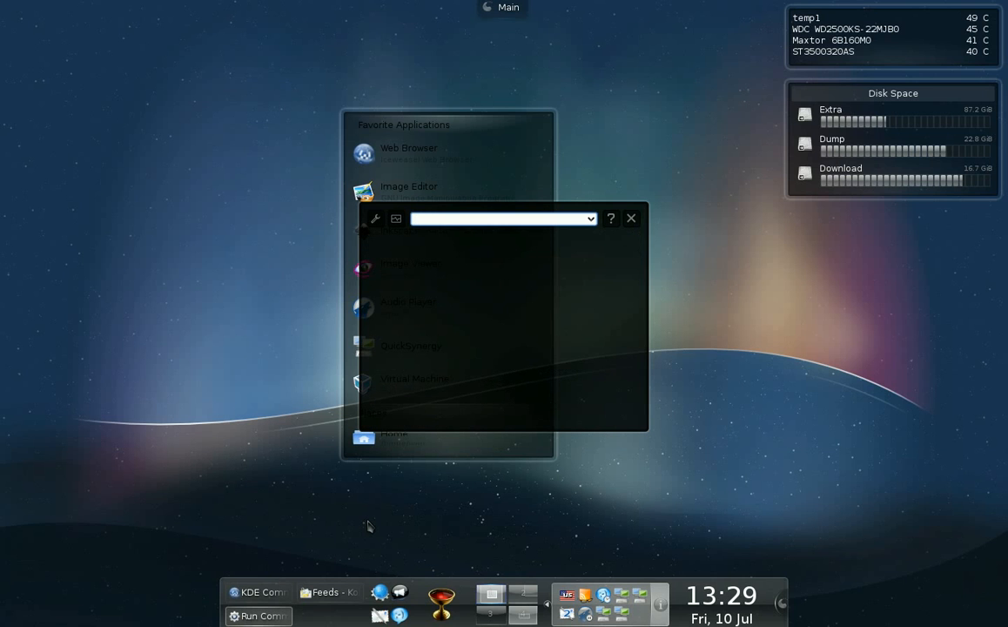
text(=12)
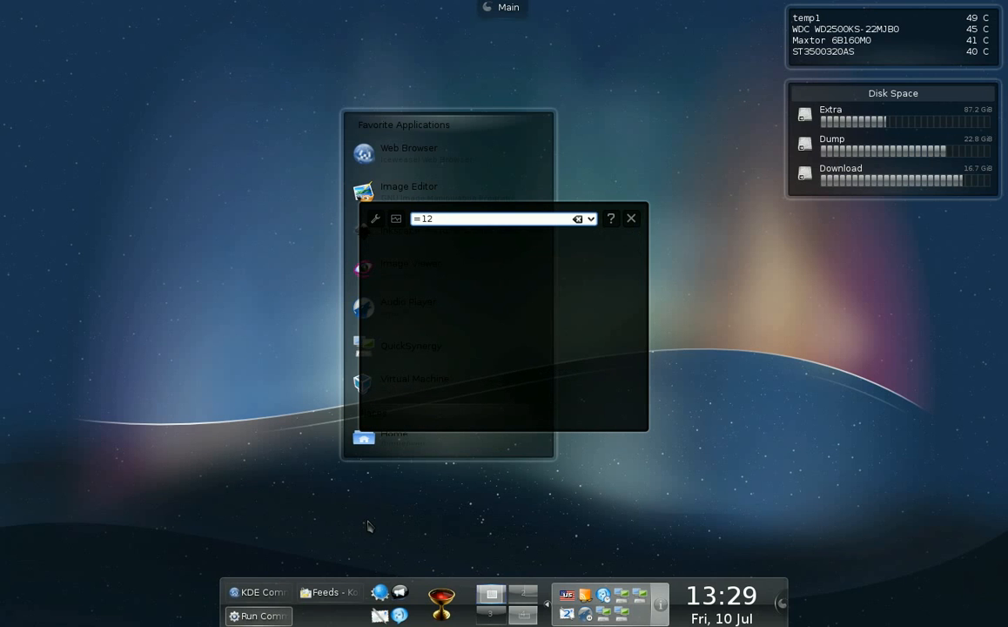
text(+3)
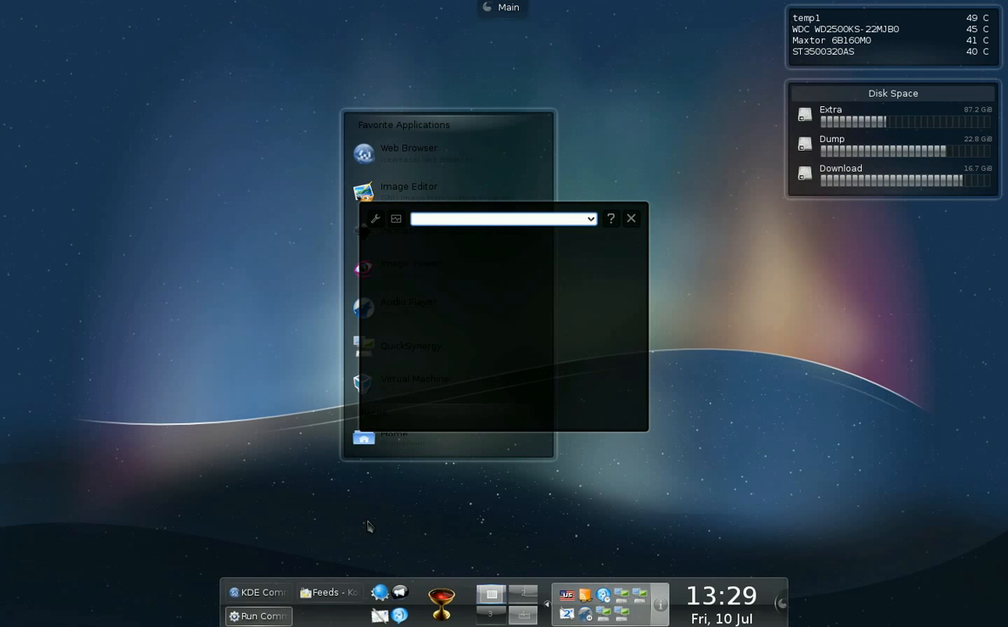
text(2)
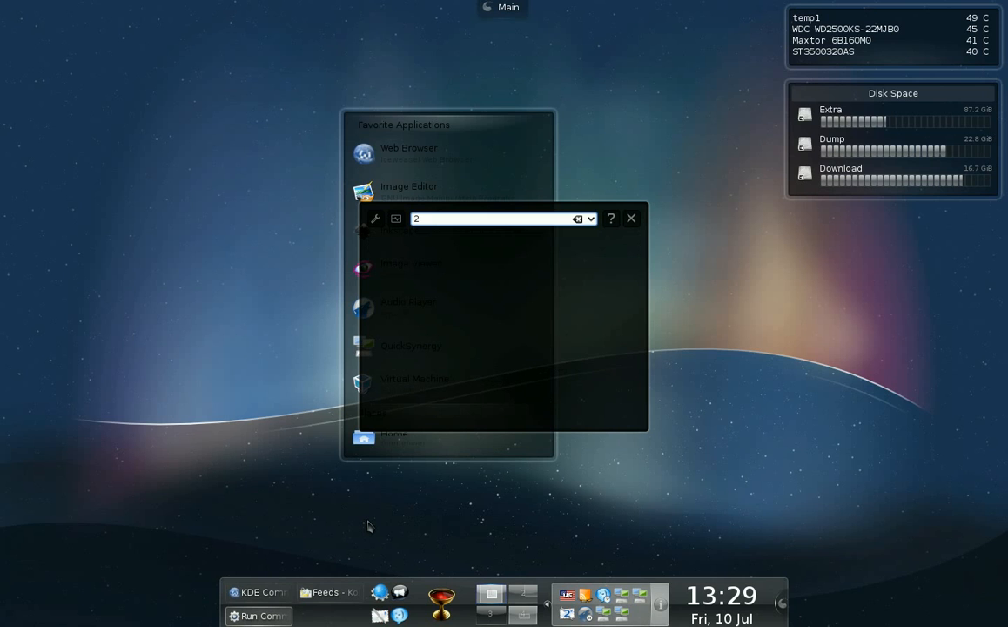
text(in)
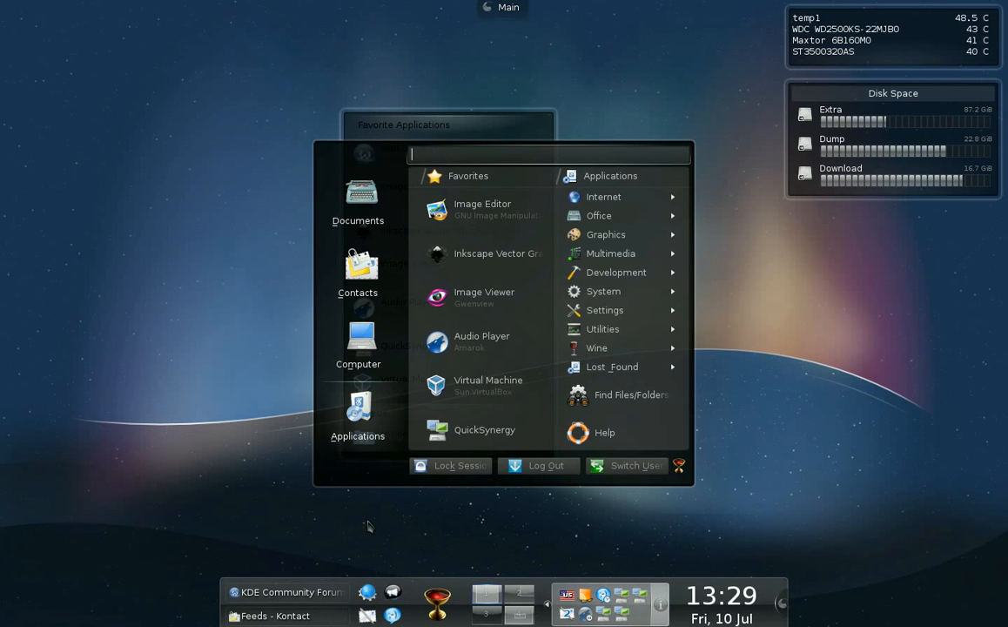
Step: Evaluate '=23+42' in the Lancelot search field
text(=23+)
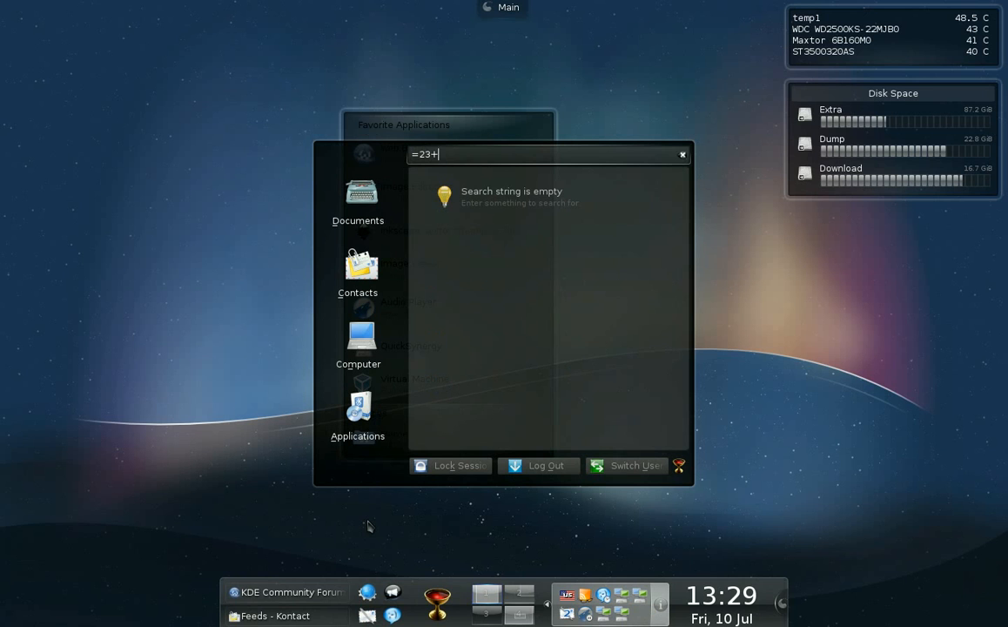
text(4)
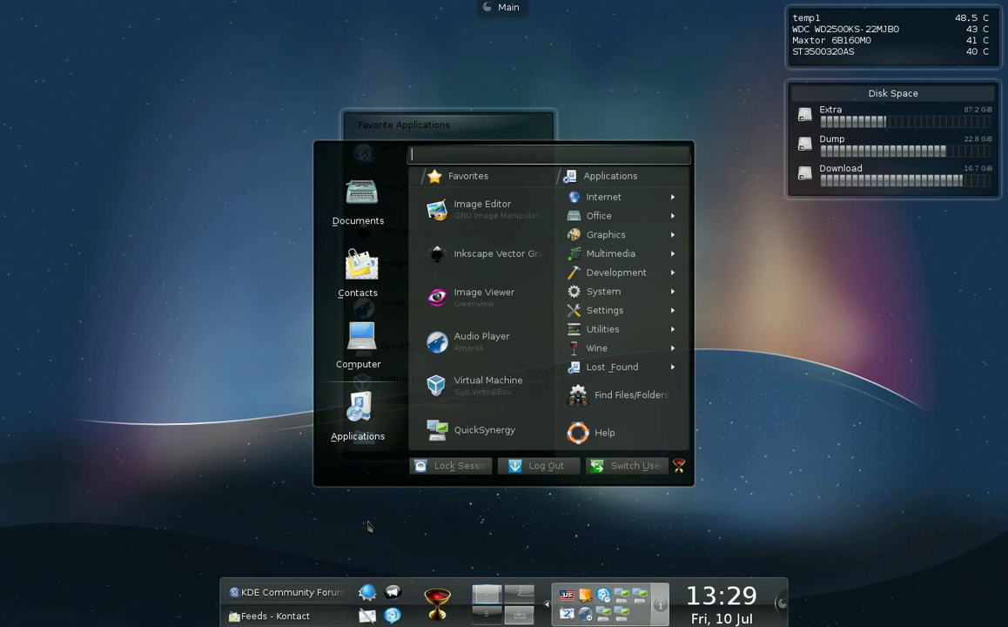
text(2in)
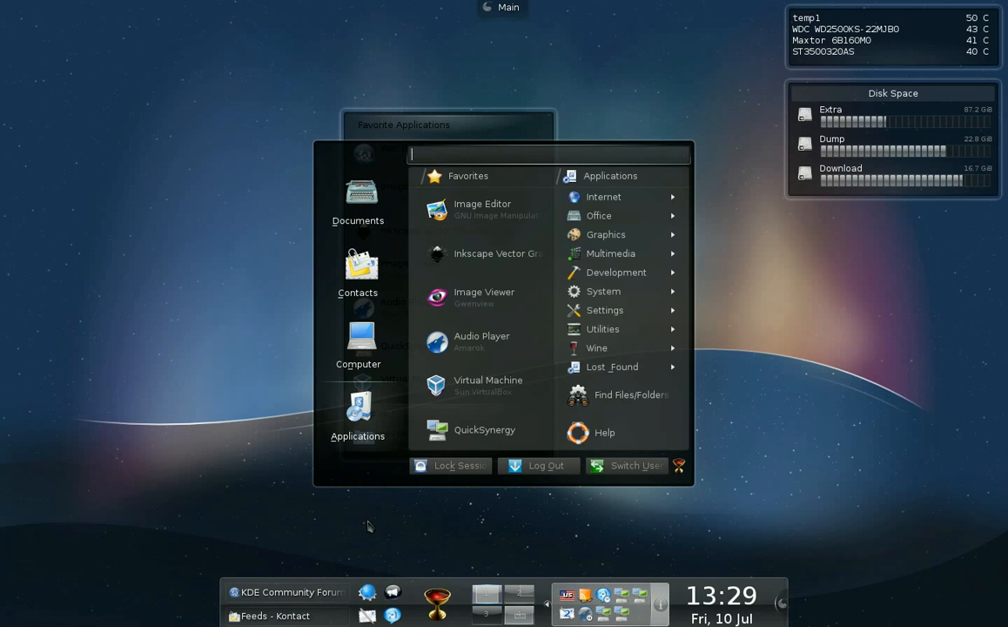
Step: Search for 'ivan' and open the vim-on-qtmoko recent document from the results
text(ivan)
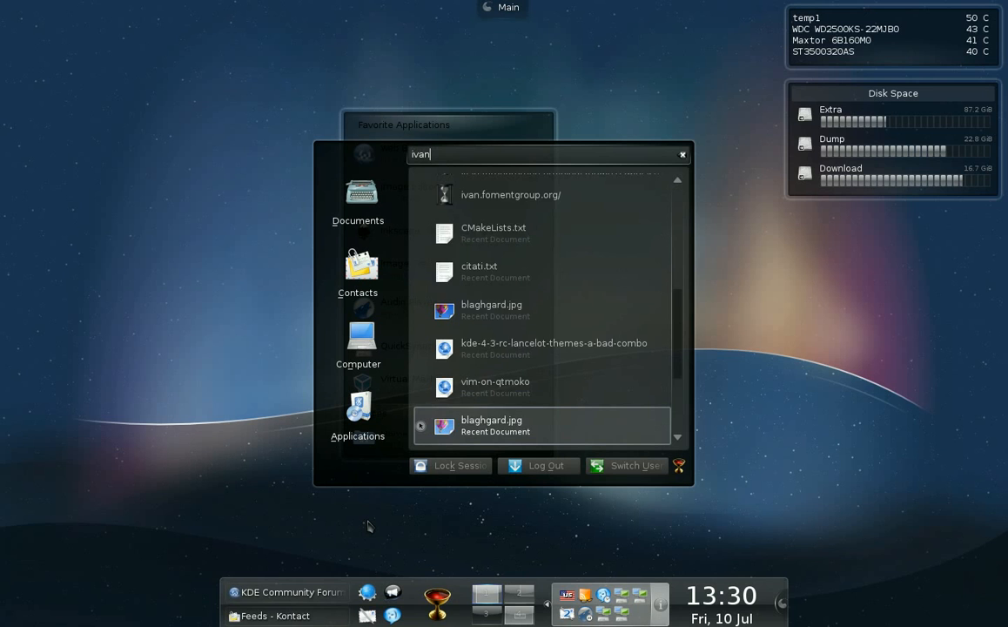
scroll(down, 3)
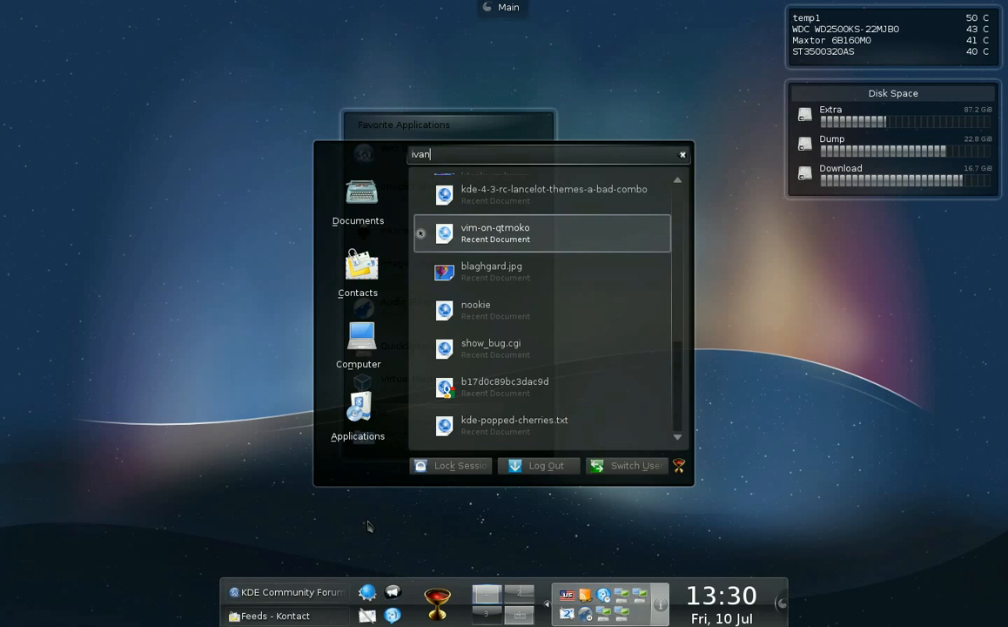
click(682, 153)
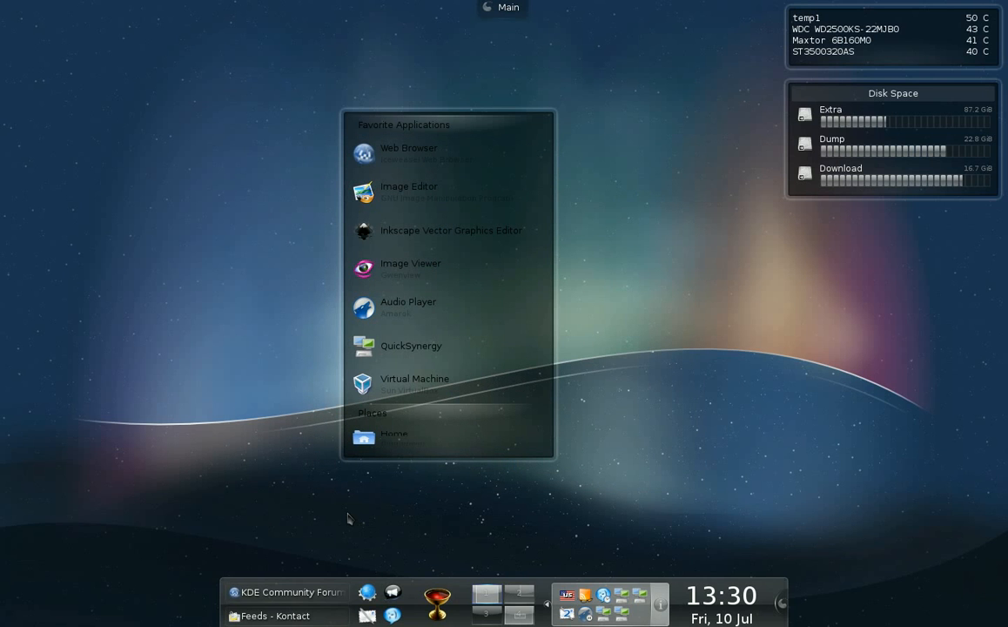